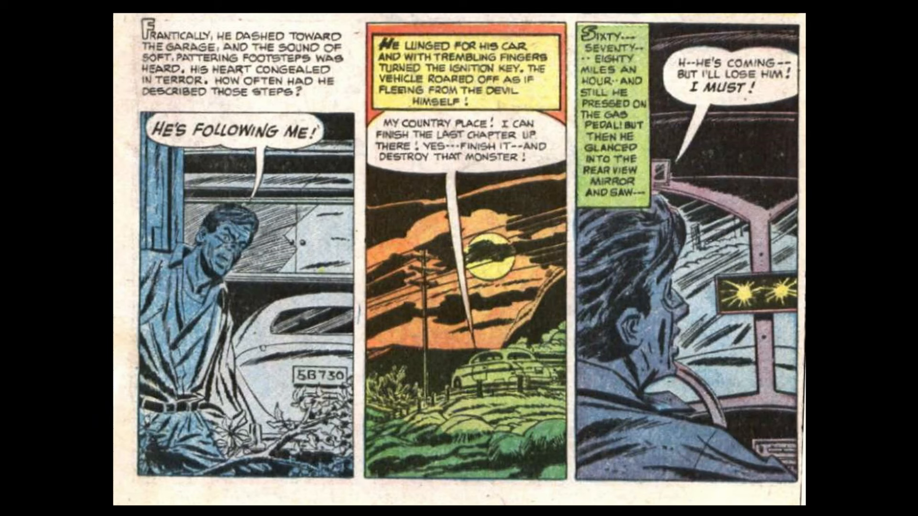
{"action": "scroll", "scroll_direction": "down", "scroll_amount": 3}
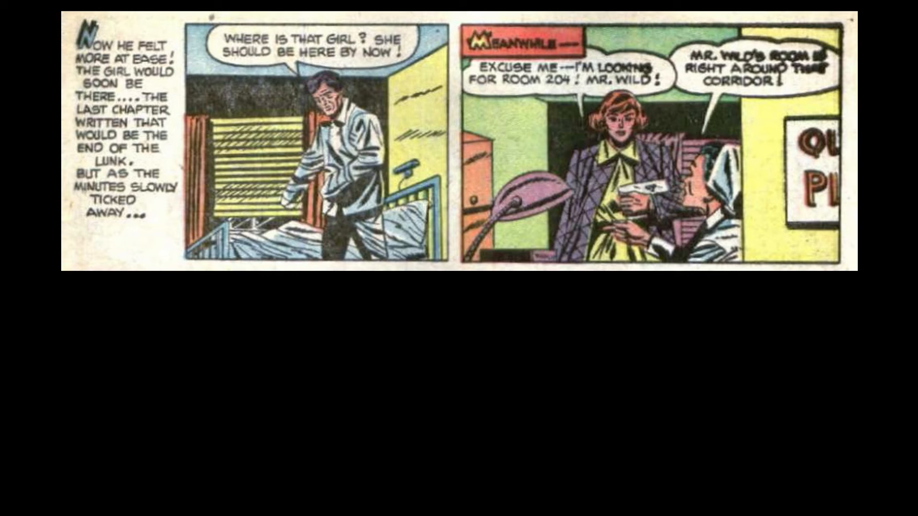
{"action": "scroll", "scroll_direction": "down", "scroll_amount": 3}
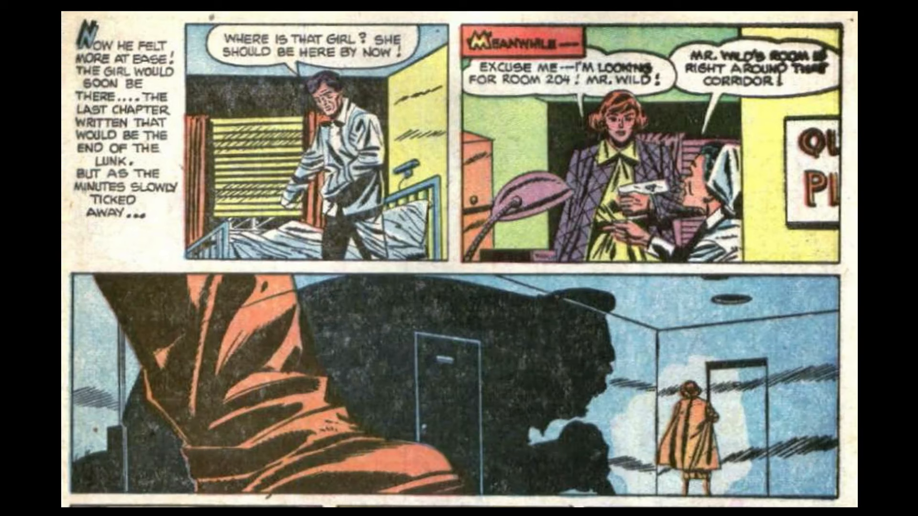